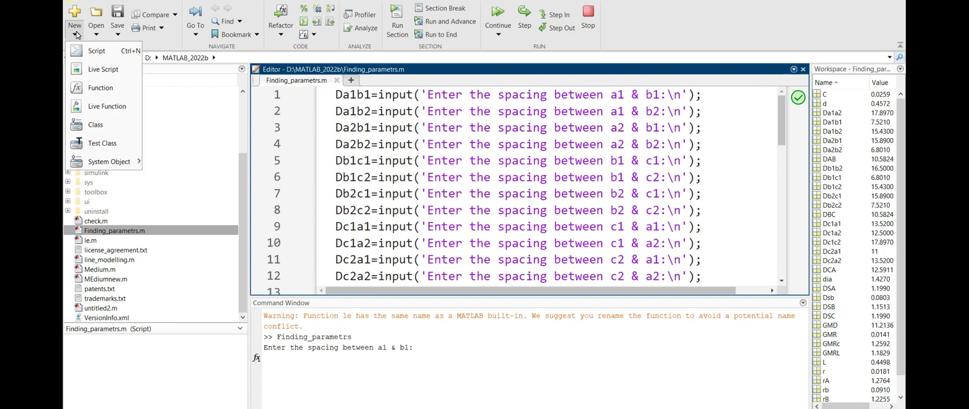
{"action": "mouse_move", "coordinate": [100, 88]}
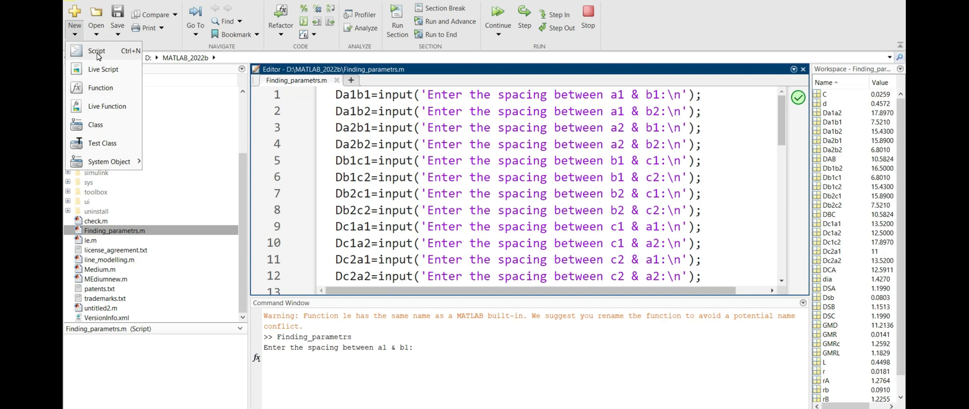
{"action": "mouse_move", "coordinate": [107, 105]}
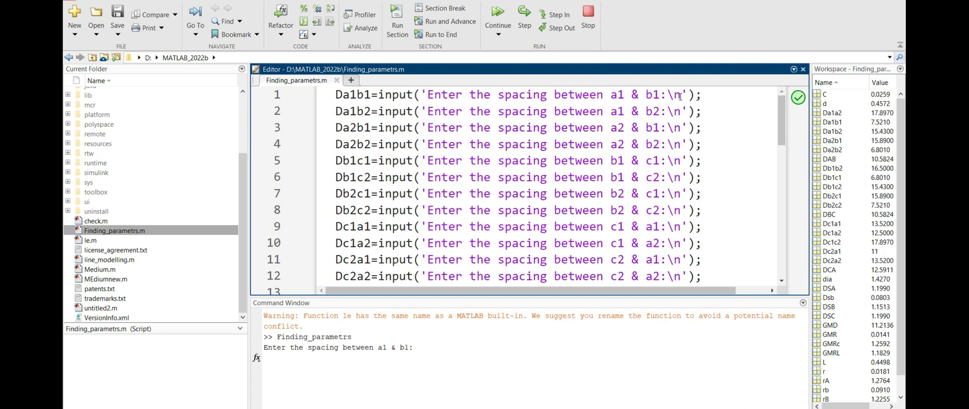
{"action": "mouse_move", "coordinate": [563, 204]}
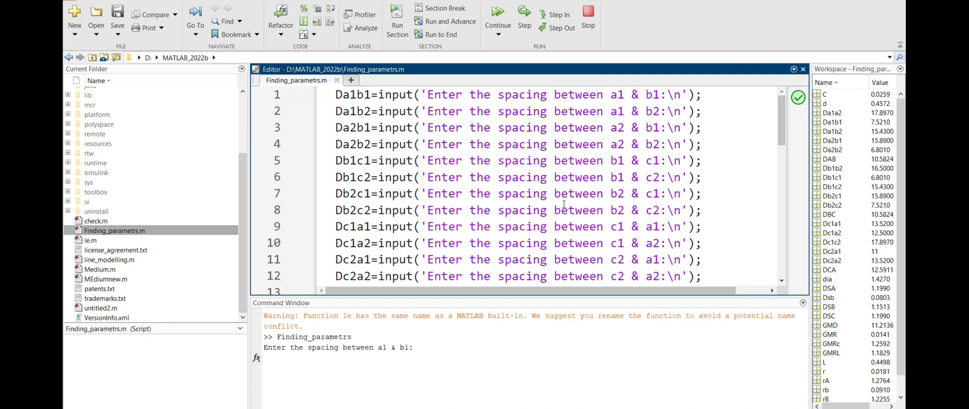
Step: Review the radius expression dia*2.54*.01/2 and the GMR=0.7788*r line in the script
{"action": "scroll", "scroll_direction": "down", "scroll_amount": 3}
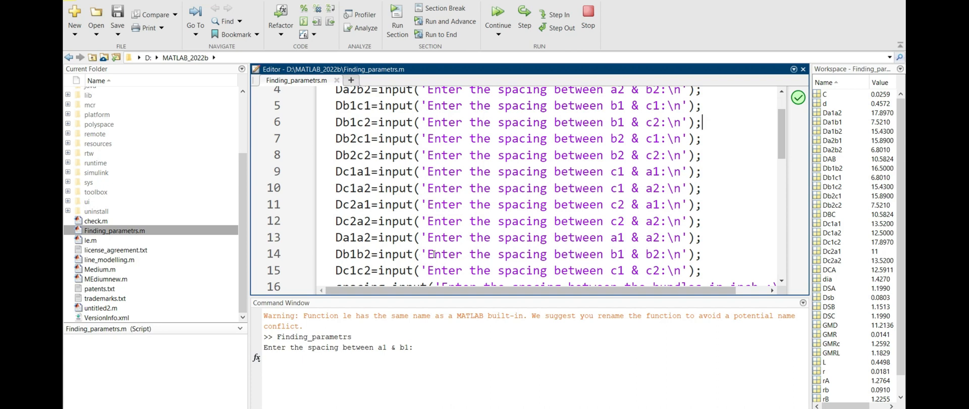
{"action": "scroll", "scroll_direction": "down", "scroll_amount": 3}
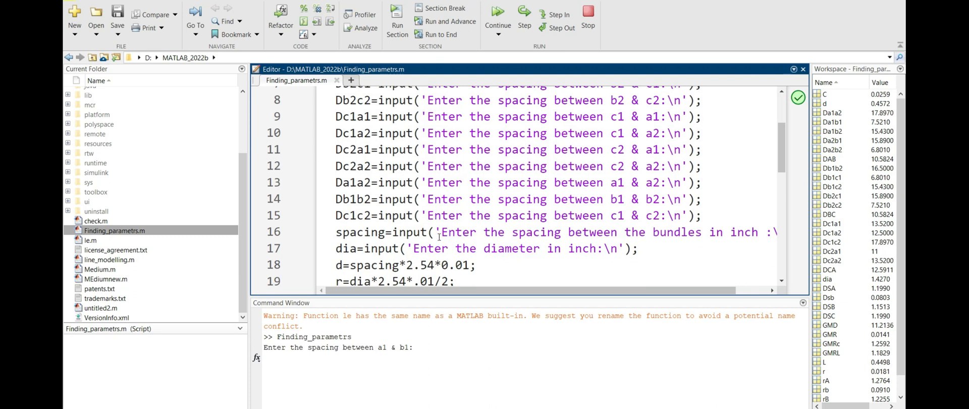
{"action": "scroll", "scroll_direction": "down", "scroll_amount": 3}
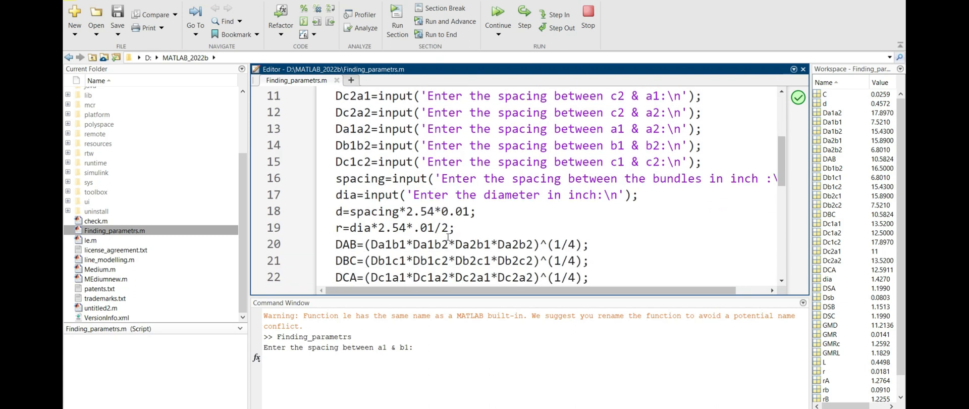
{"action": "left_click_drag", "start_coordinate": [353, 210], "coordinate": [426, 226]}
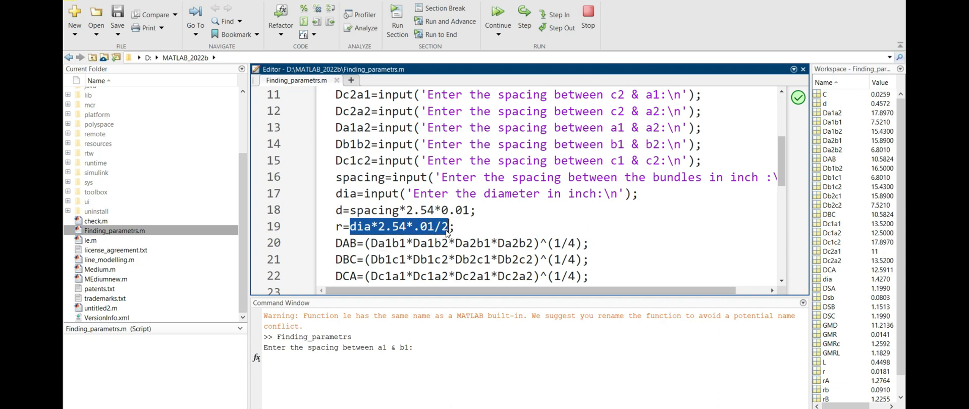
{"action": "scroll", "scroll_direction": "down", "scroll_amount": 3}
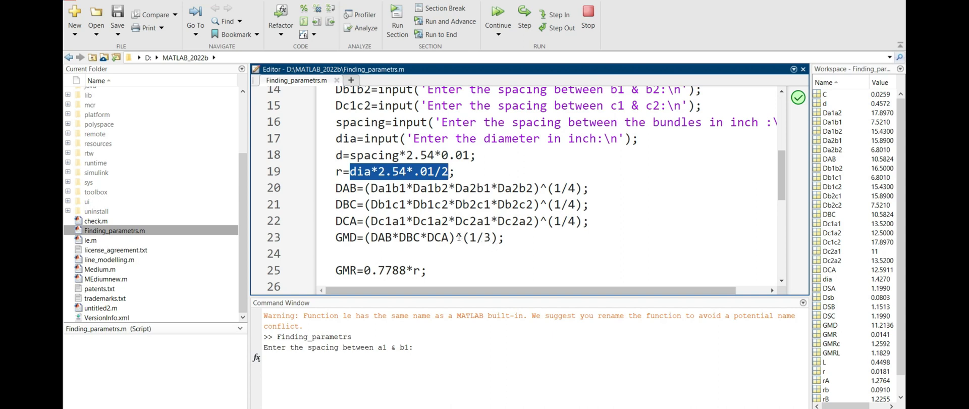
{"action": "left_click", "coordinate": [456, 237]}
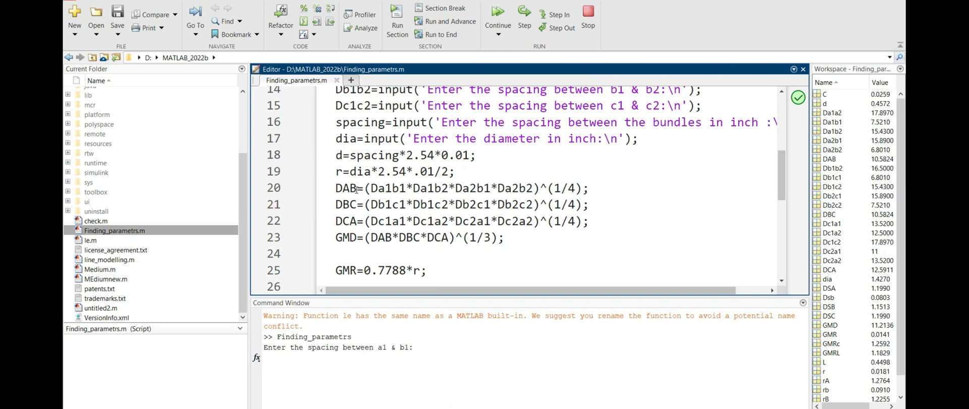
{"action": "left_click", "coordinate": [454, 238]}
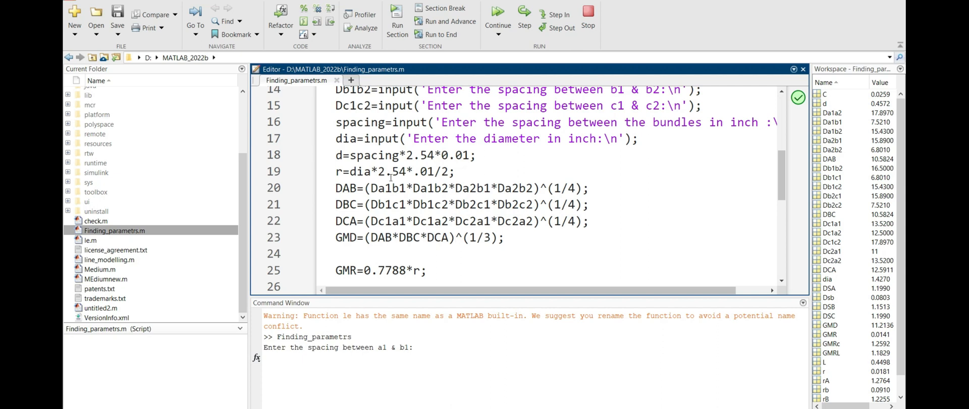
{"action": "left_click_drag", "start_coordinate": [333, 188], "coordinate": [413, 237]}
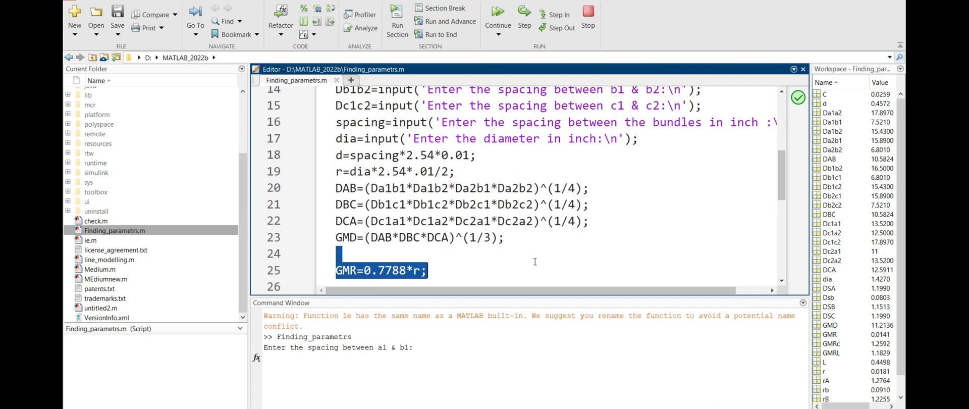
Step: Inspect the inductance log formula and rb capacitance lines, then rerun Finding_parametrs
{"action": "scroll", "scroll_direction": "down", "scroll_amount": 3}
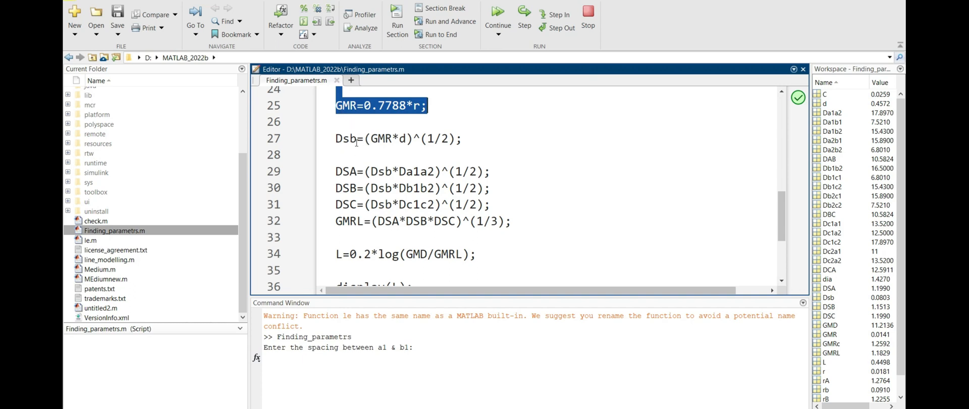
{"action": "mouse_move", "coordinate": [457, 151]}
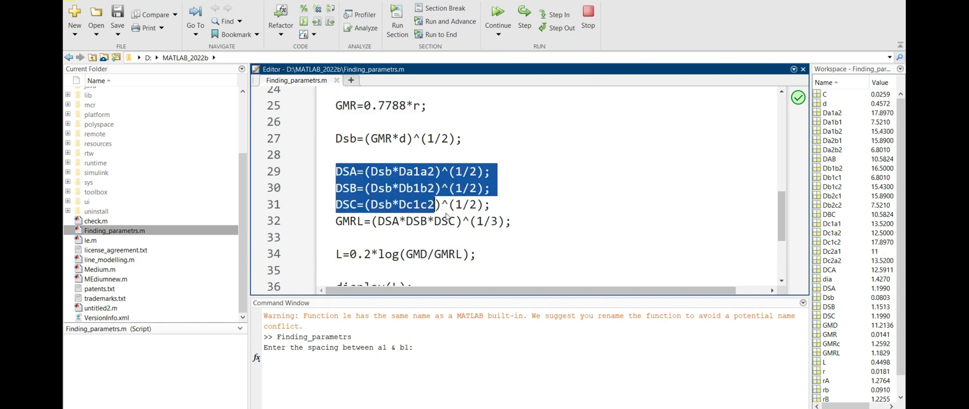
{"action": "scroll", "scroll_direction": "down", "scroll_amount": 3}
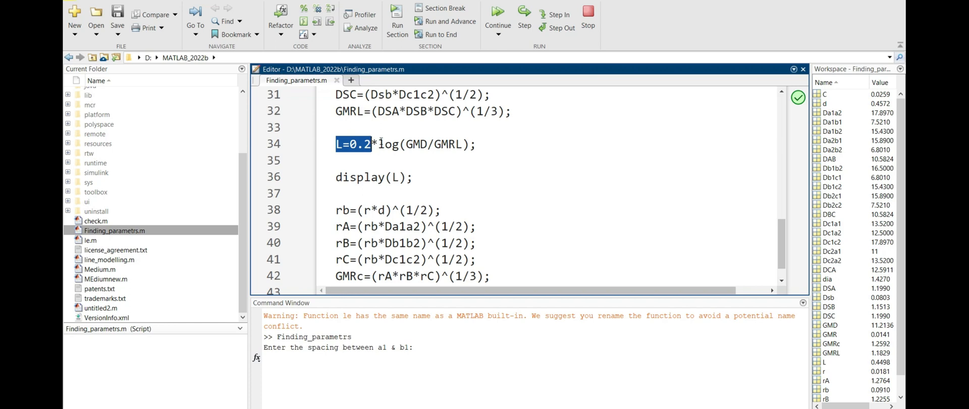
{"action": "left_click", "coordinate": [378, 144]}
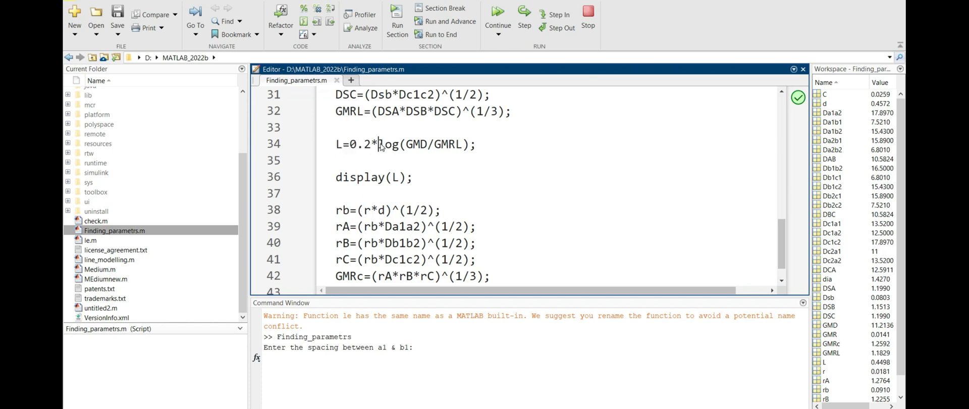
{"action": "double_click", "coordinate": [388, 144]}
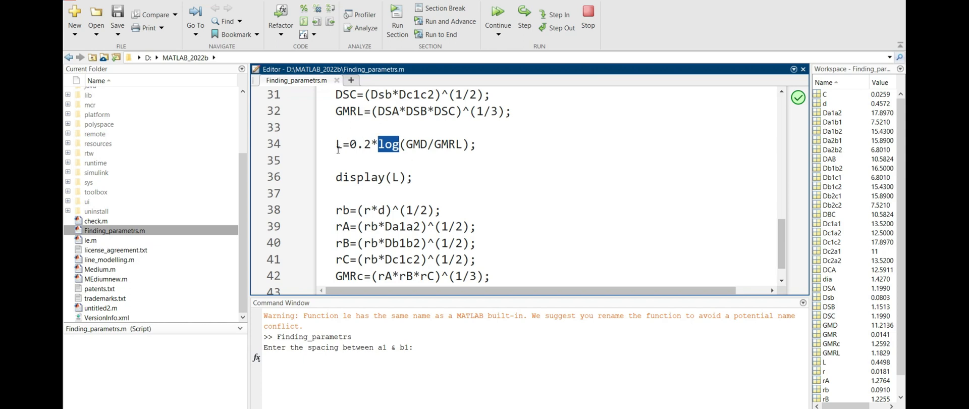
{"action": "scroll", "scroll_direction": "down", "scroll_amount": 3}
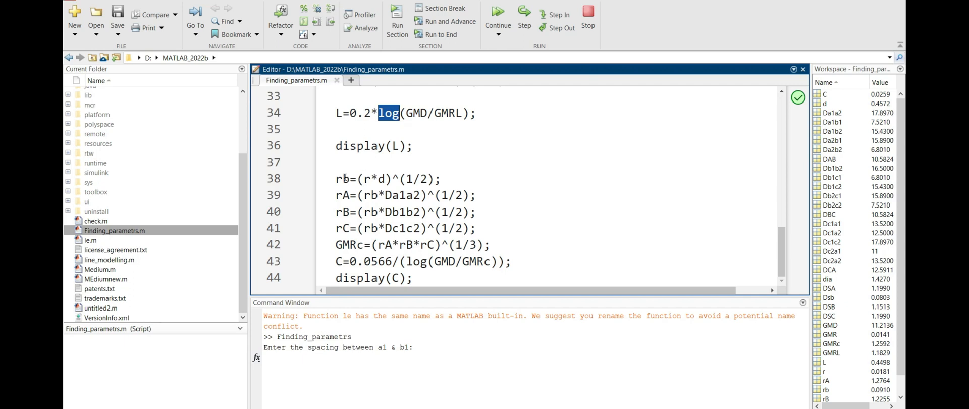
{"action": "left_click", "coordinate": [334, 179]}
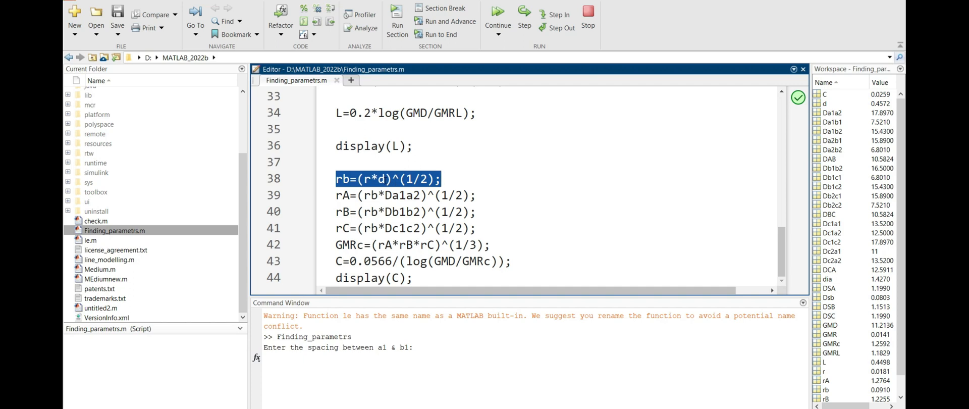
{"action": "left_click", "coordinate": [364, 212]}
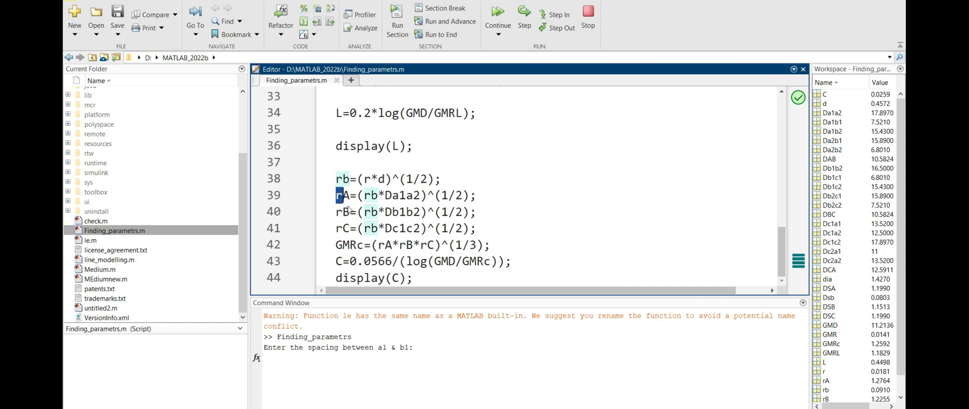
{"action": "left_click_drag", "start_coordinate": [336, 195], "coordinate": [366, 227]}
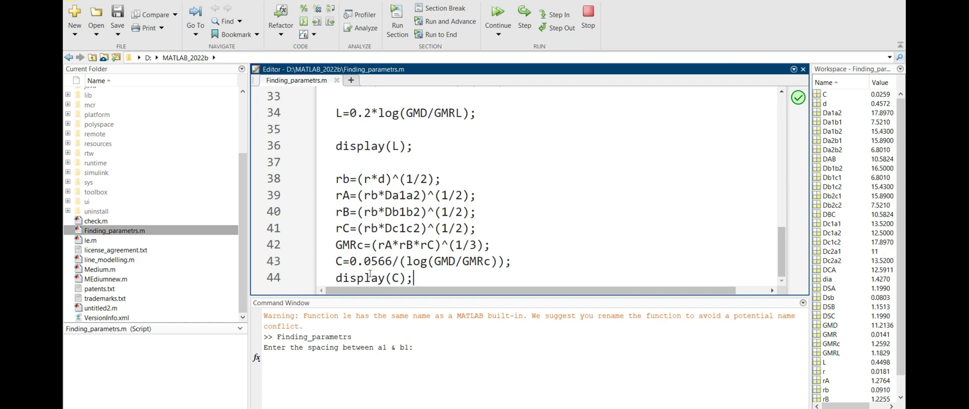
{"action": "mouse_move", "coordinate": [540, 271]}
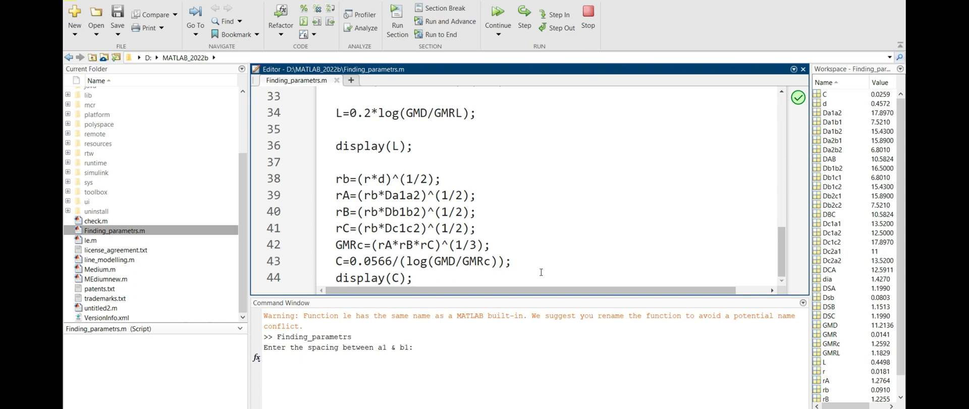
{"action": "left_click", "coordinate": [498, 11]}
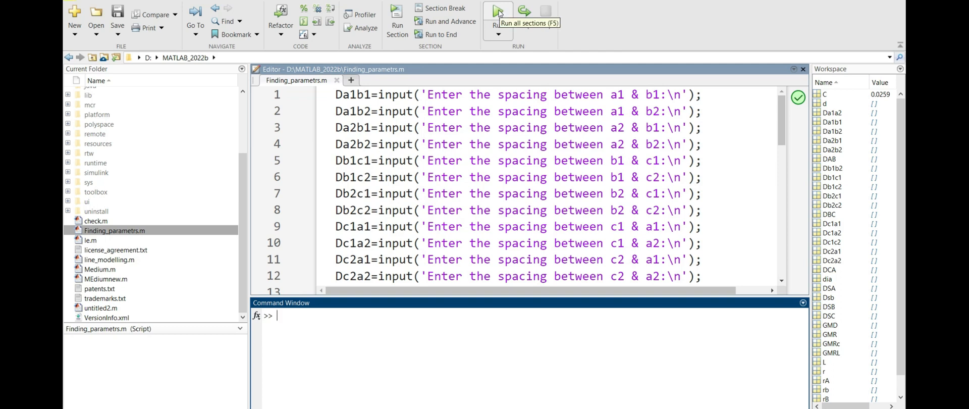
Step: Enter 7.521 as the a1–b1 spacing at the first prompt
{"action": "left_click", "coordinate": [498, 11]}
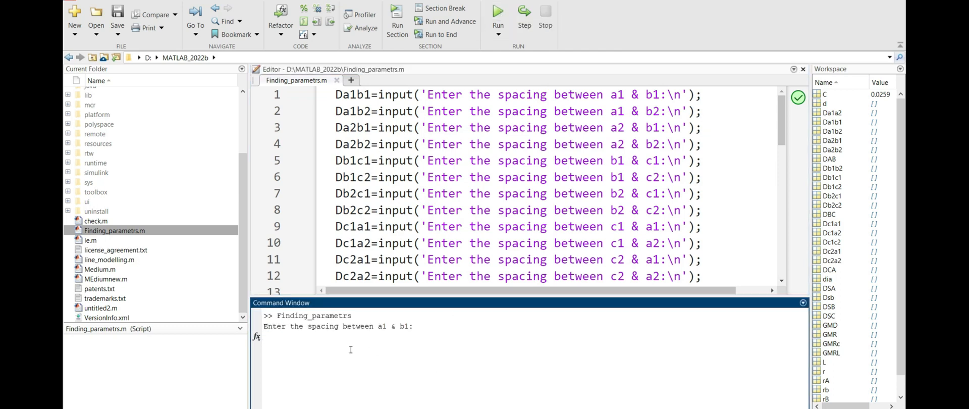
{"action": "mouse_move", "coordinate": [409, 340]}
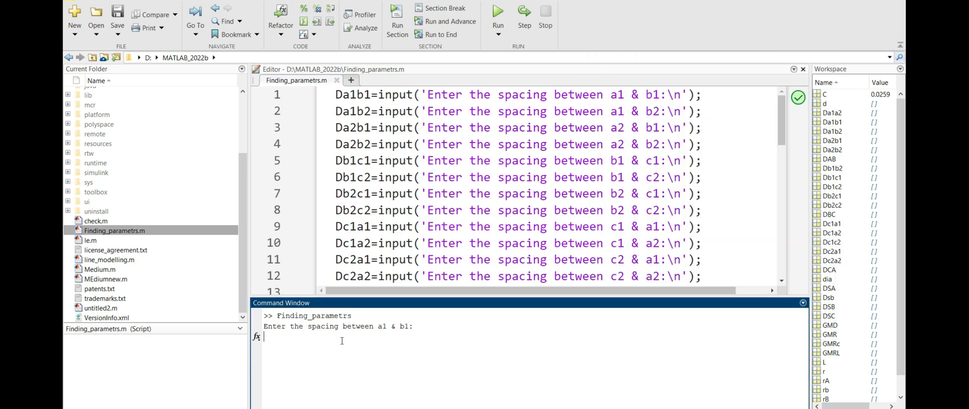
{"action": "type", "text": "7.521"}
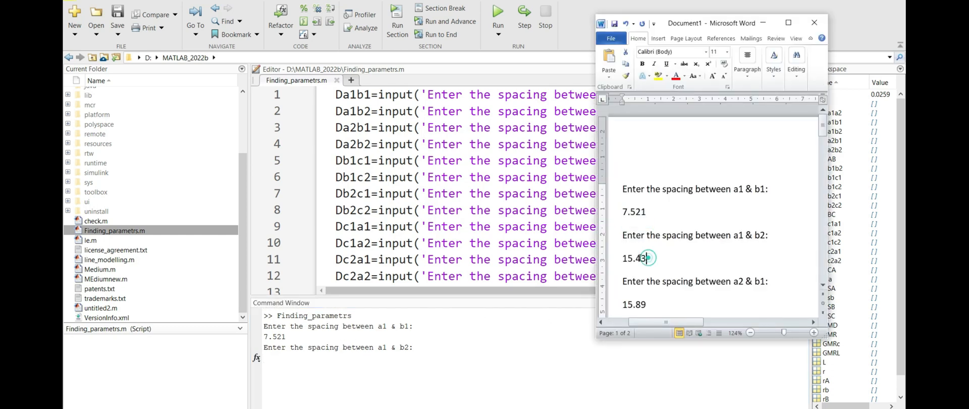
Step: Enter the a1–b2 spacing 15.89 and b1–c1 spacing 6.801 from the Word document
{"action": "double_click", "coordinate": [634, 258]}
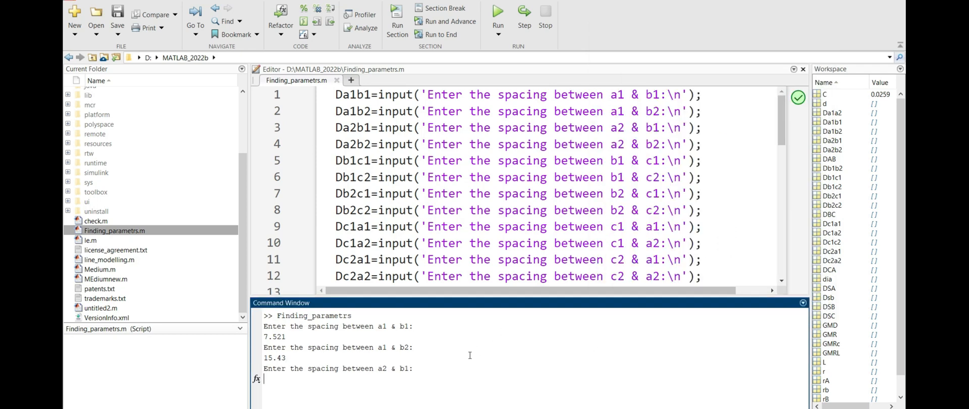
{"action": "type", "text": "15.89"}
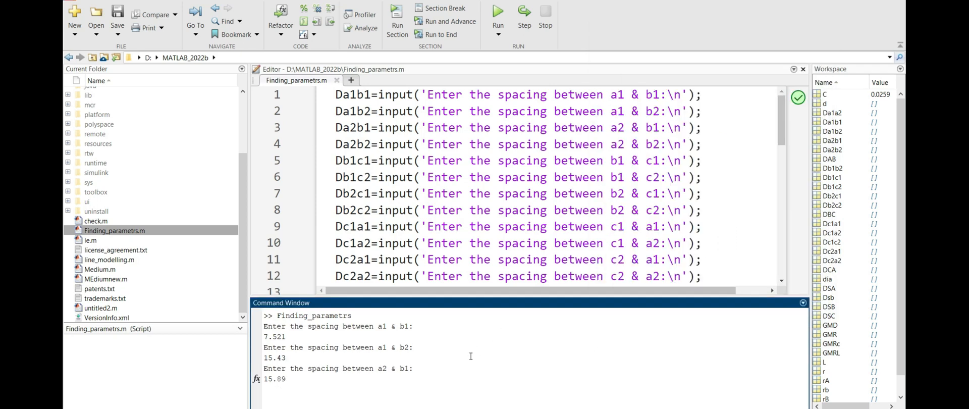
{"action": "mouse_move", "coordinate": [491, 364]}
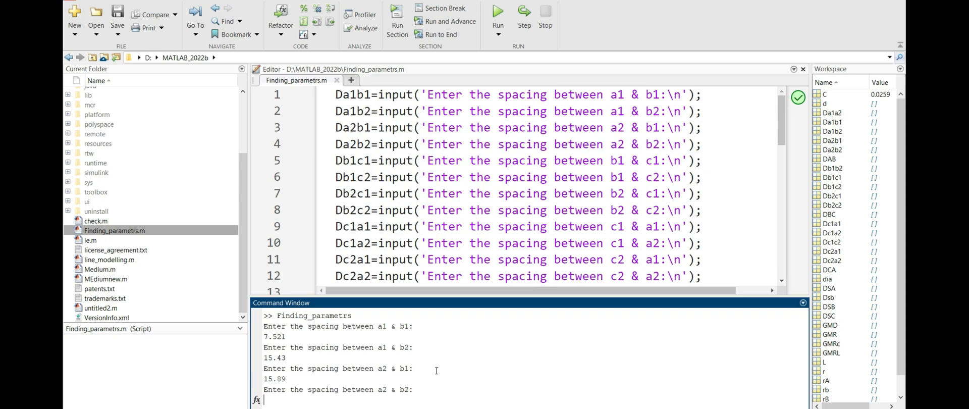
{"action": "type", "text": "6.801"}
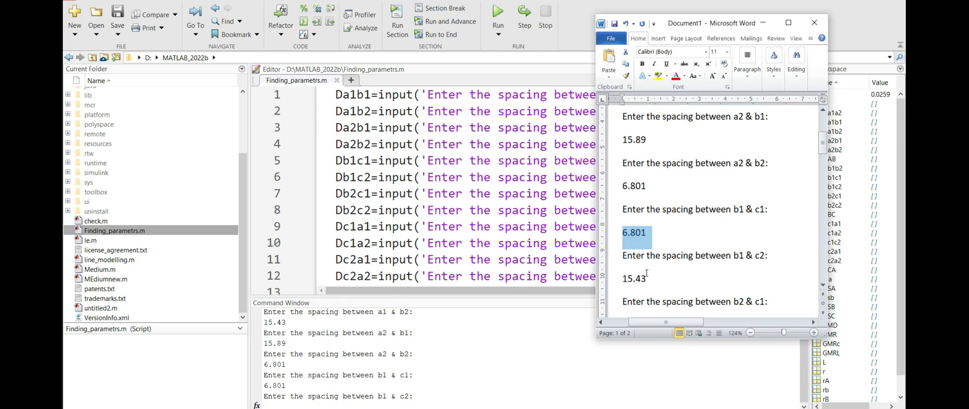
{"action": "double_click", "coordinate": [632, 279]}
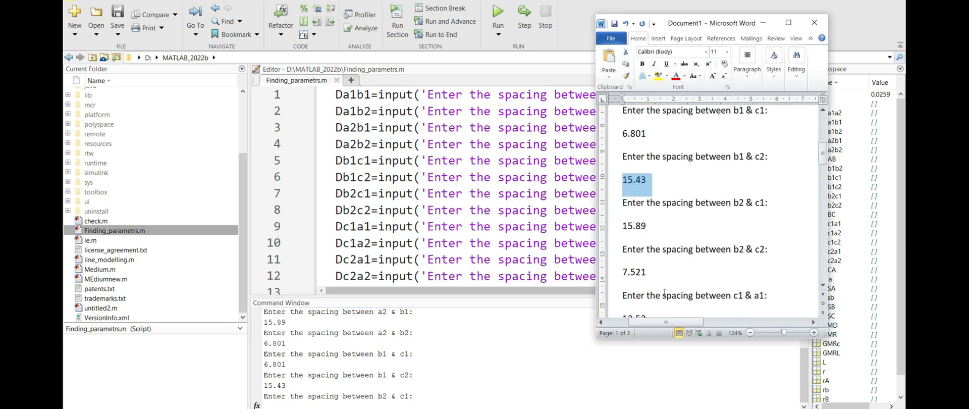
{"action": "mouse_move", "coordinate": [650, 226]}
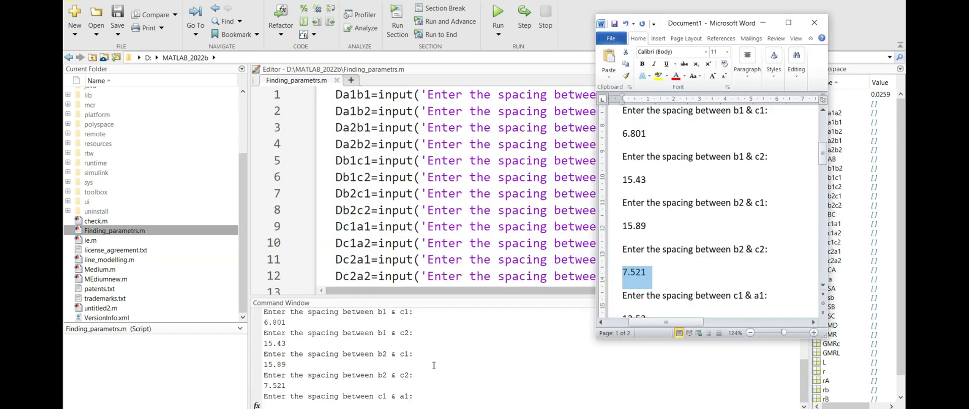
Step: Copy the c1–a1 spacing 13.52 and c1–a2 spacing 12.5 from Word into the prompts
{"action": "scroll", "scroll_direction": "down", "scroll_amount": 3}
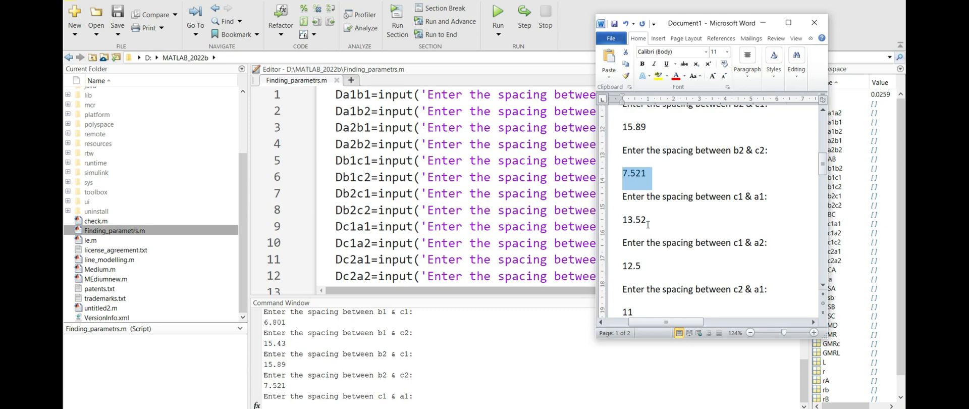
{"action": "double_click", "coordinate": [635, 220]}
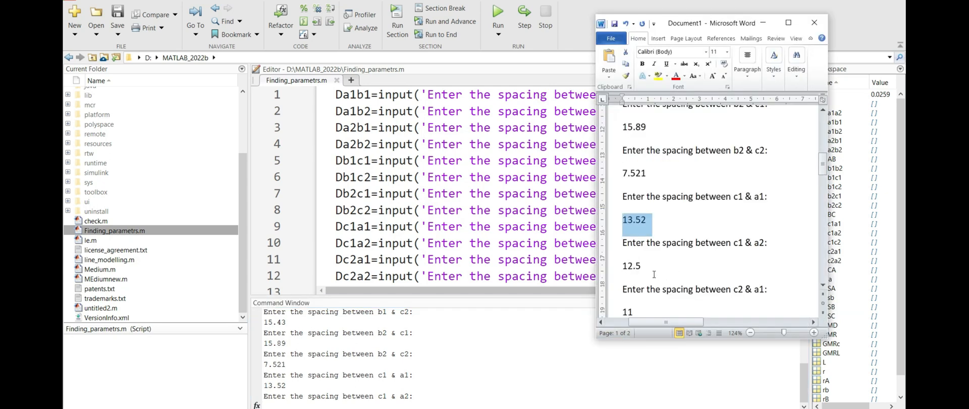
{"action": "left_click", "coordinate": [618, 276]}
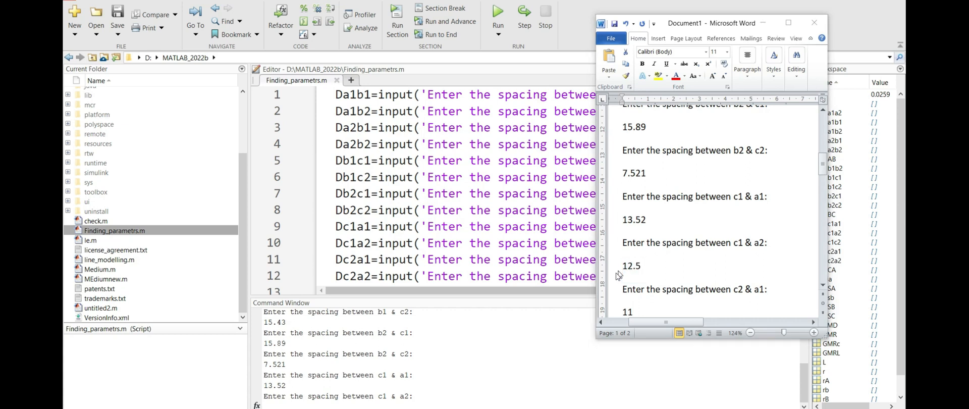
{"action": "double_click", "coordinate": [631, 265]}
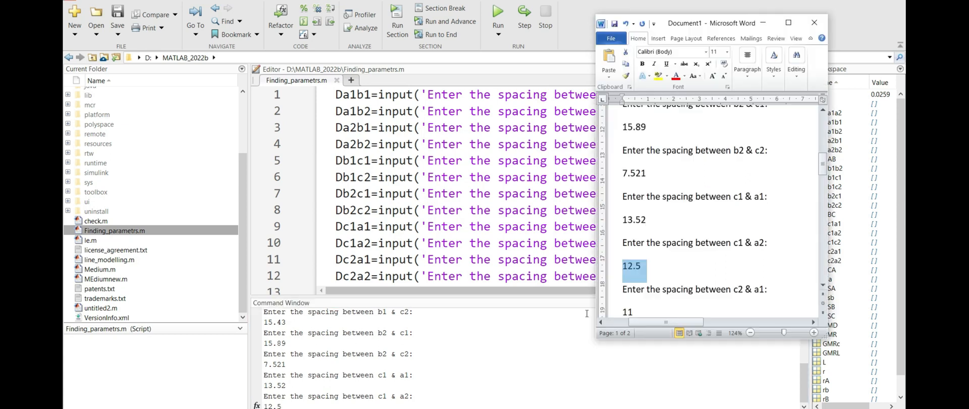
{"action": "scroll", "scroll_direction": "down", "scroll_amount": 3}
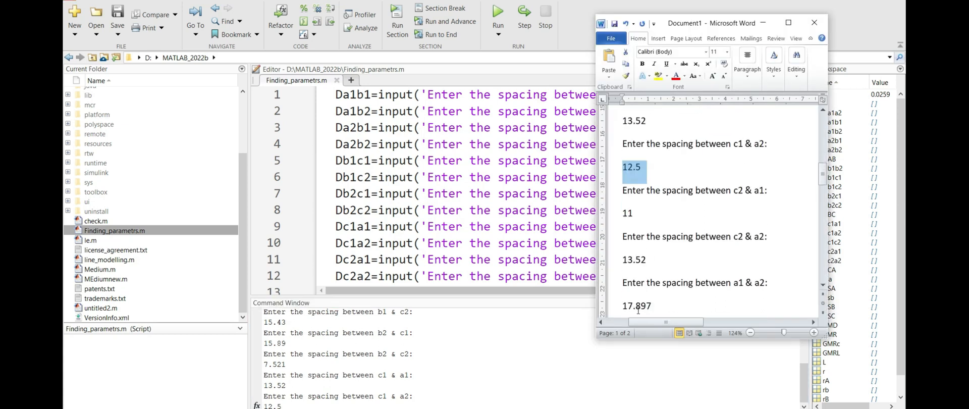
{"action": "double_click", "coordinate": [627, 213]}
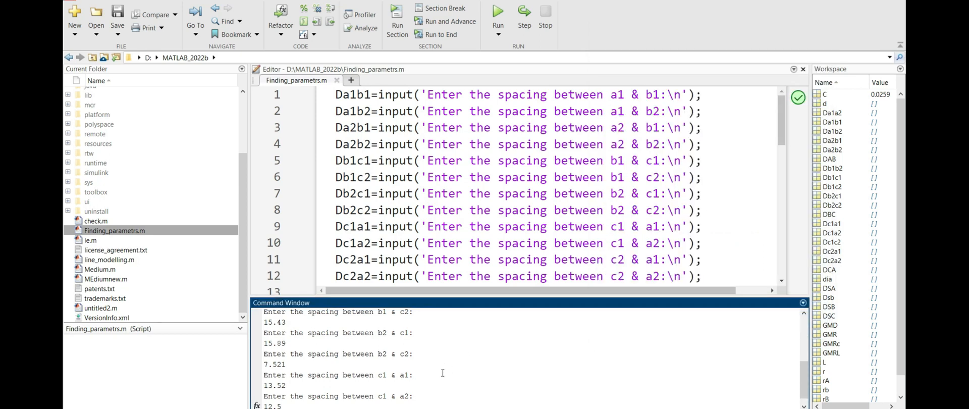
{"action": "scroll", "scroll_direction": "down", "scroll_amount": 3}
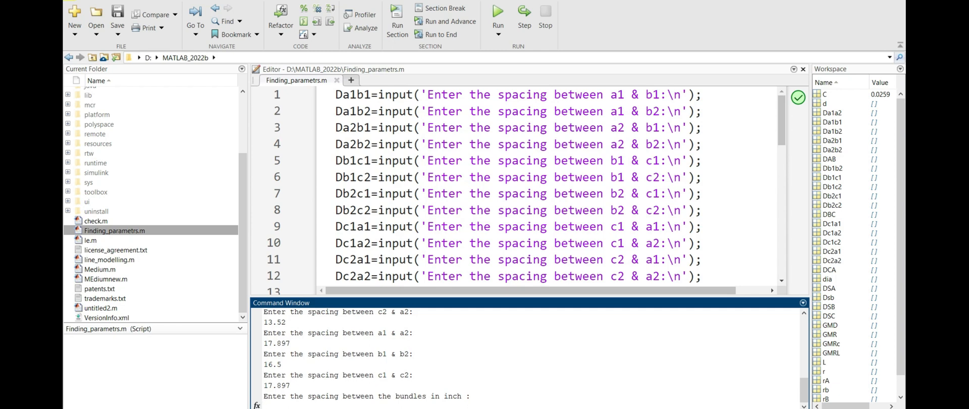
Step: Enter 18 as the bundle spacing and 1.427 as the conductor diameter
{"action": "type", "text": "18"}
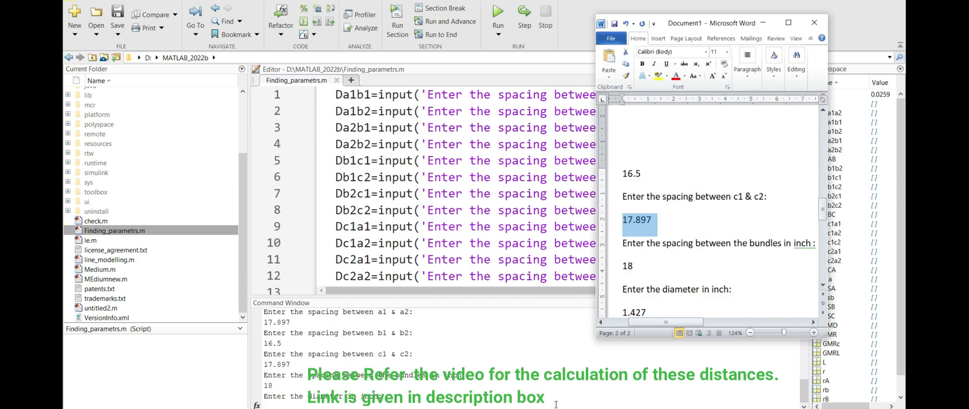
{"action": "scroll", "scroll_direction": "down", "scroll_amount": 3}
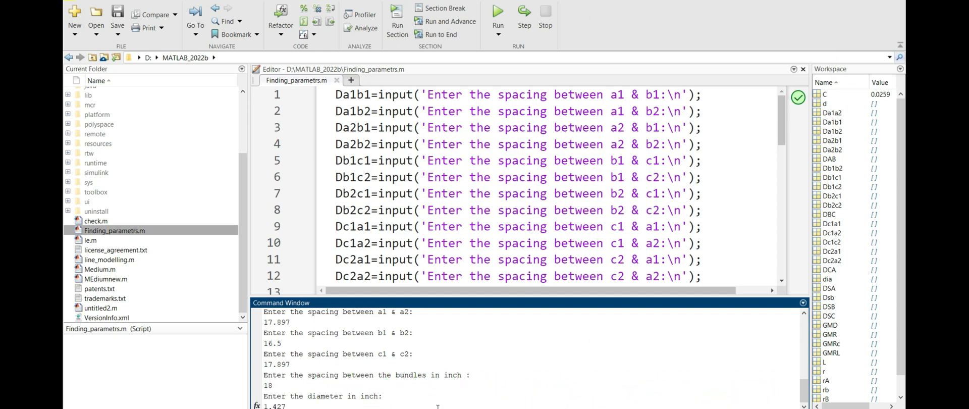
Step: Finish the run to print L = 0.4498 and C = 0.0259, then switch windows
{"action": "left_click", "coordinate": [498, 12]}
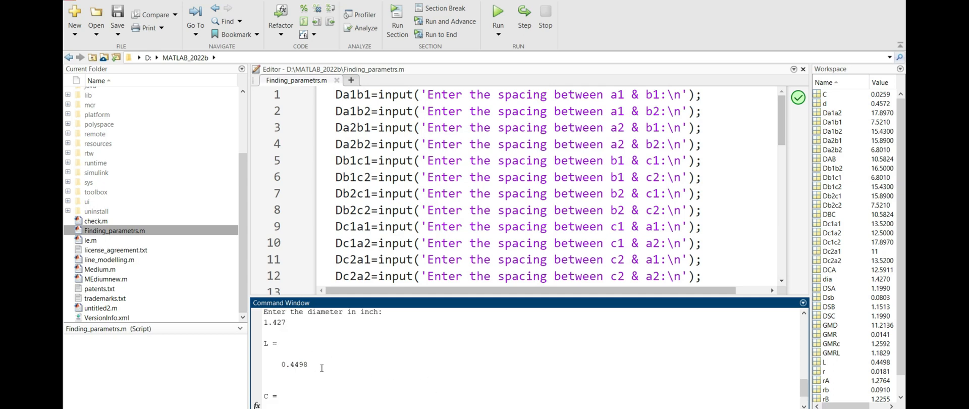
{"action": "scroll", "scroll_direction": "down", "scroll_amount": 3}
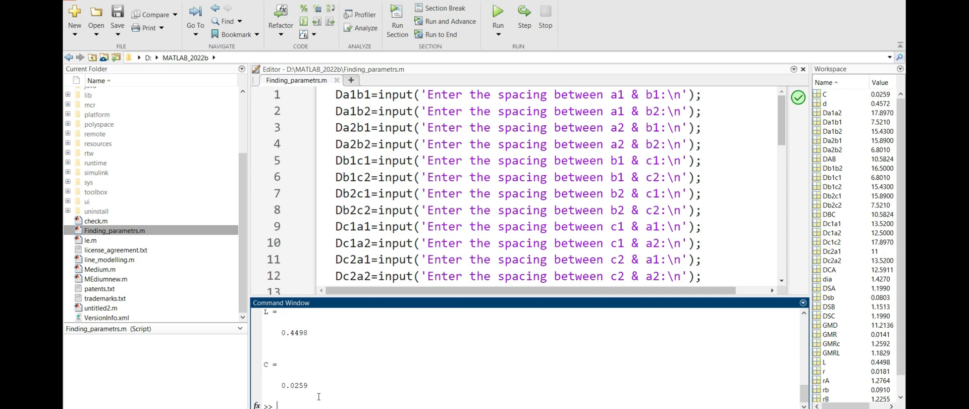
{"action": "mouse_move", "coordinate": [314, 328]}
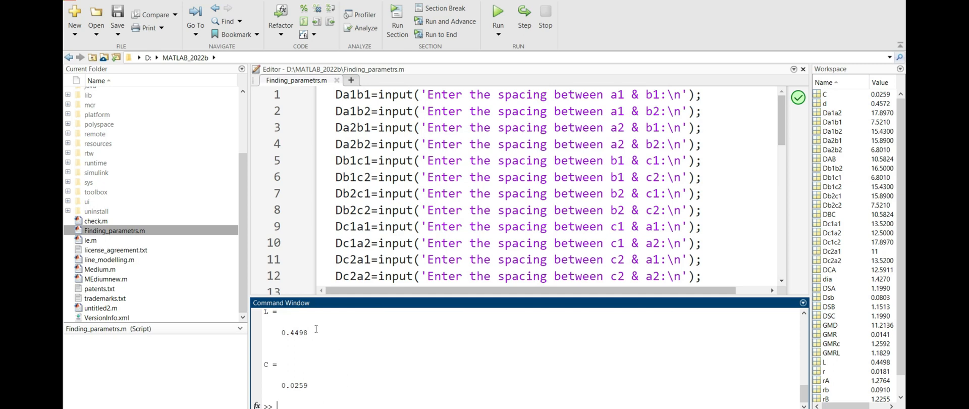
{"action": "mouse_move", "coordinate": [333, 332]}
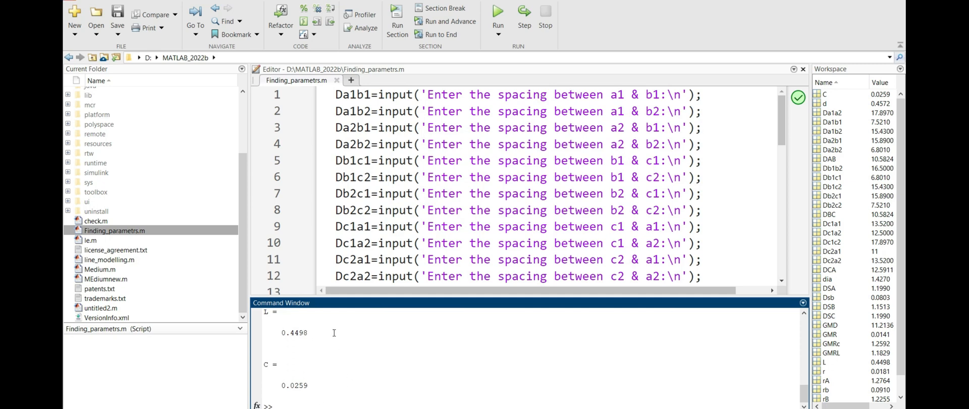
{"action": "mouse_move", "coordinate": [331, 389]}
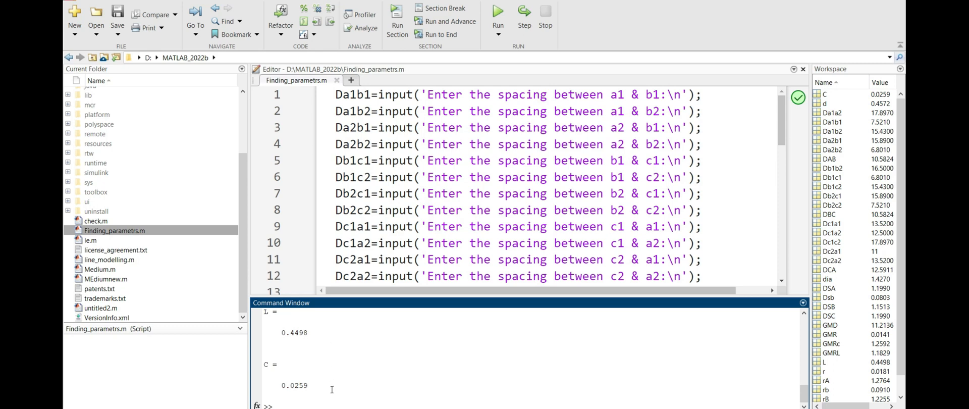
{"action": "key", "text": "alt+tab"}
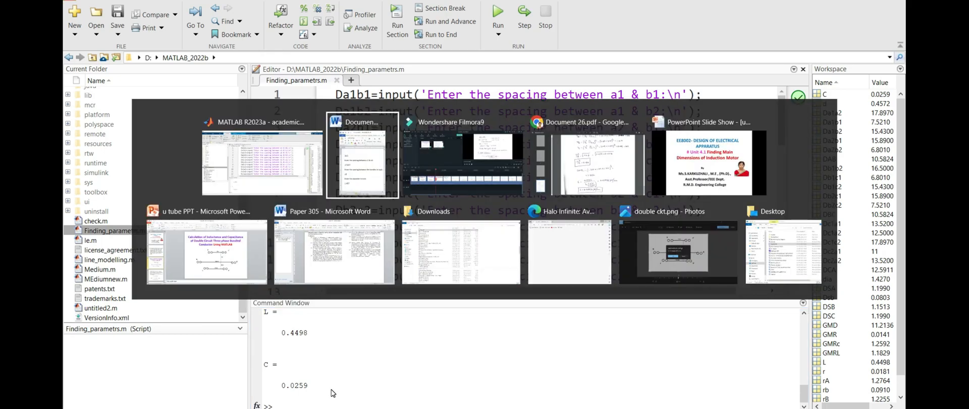